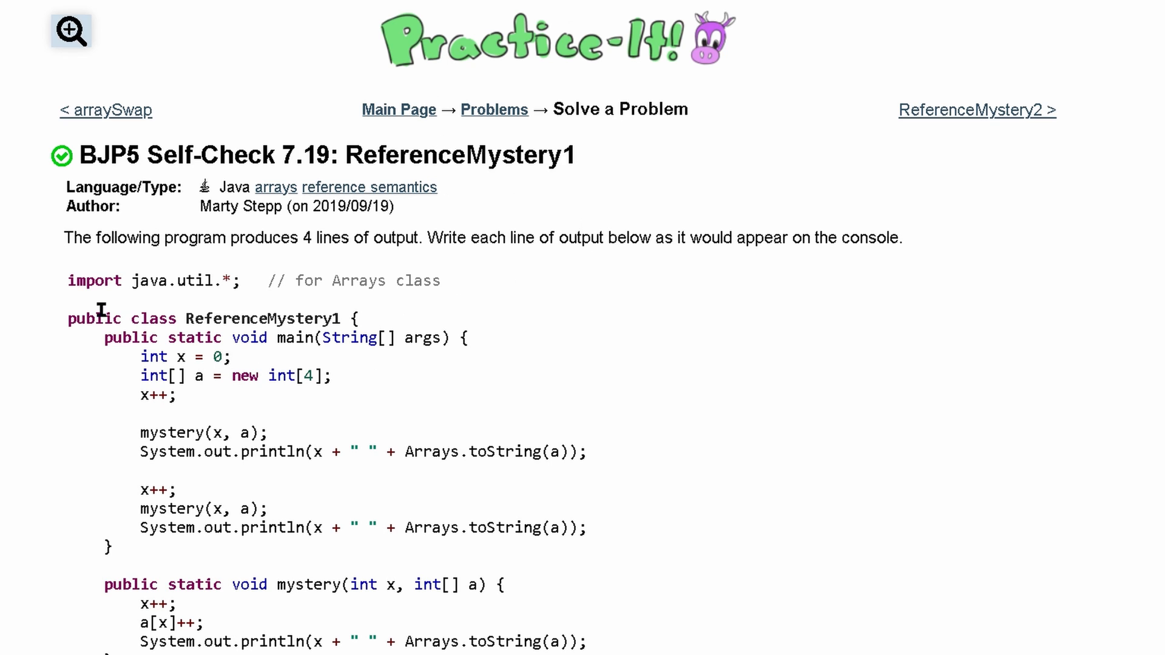
{"action": "mouse_move", "coordinate": [567, 305]}
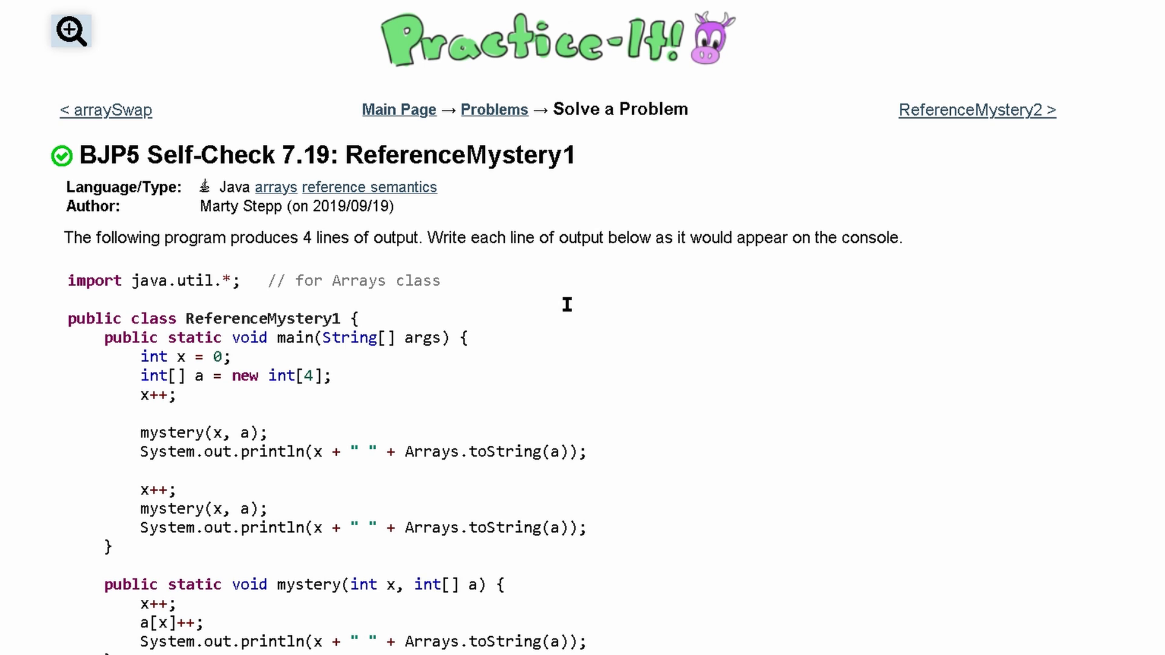
{"action": "mouse_move", "coordinate": [565, 332]}
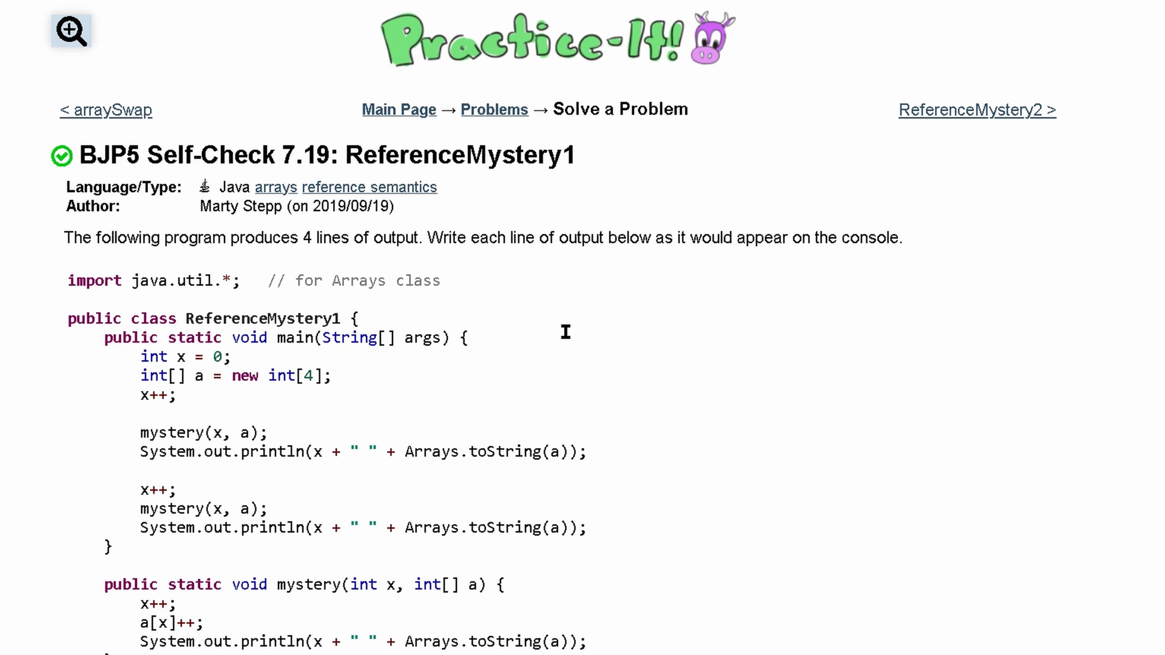
Step: Type 2 [0, 0, 1, 0] into the line 1 answer box
{"action": "scroll", "scroll_direction": "down", "scroll_amount": 3}
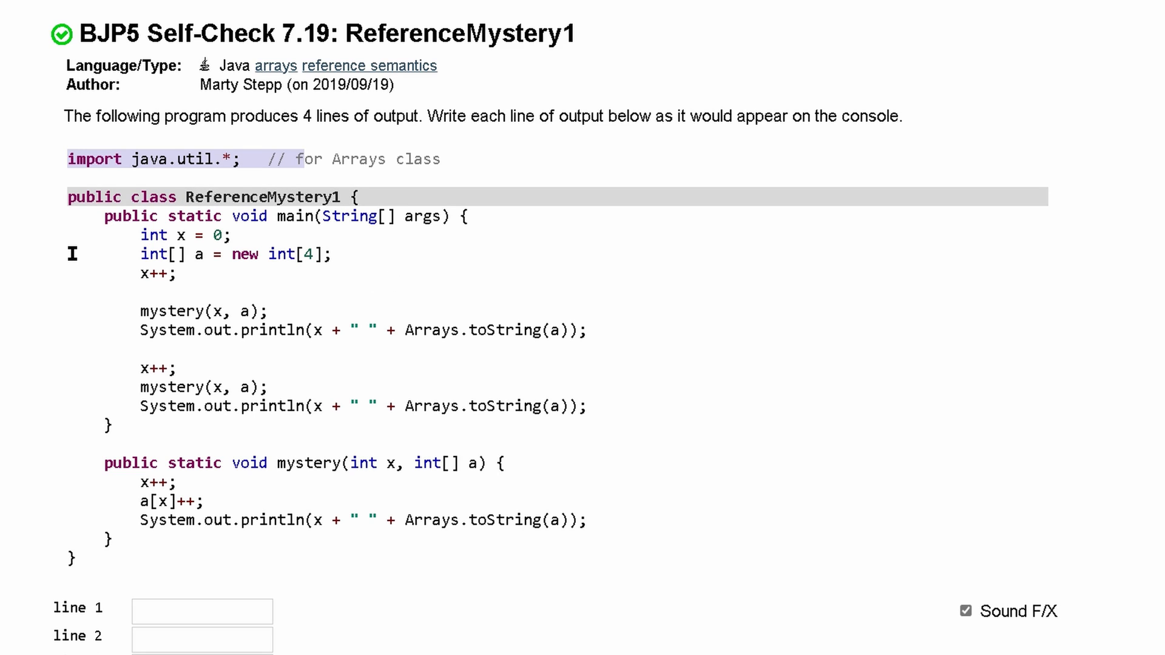
{"action": "mouse_move", "coordinate": [401, 208]}
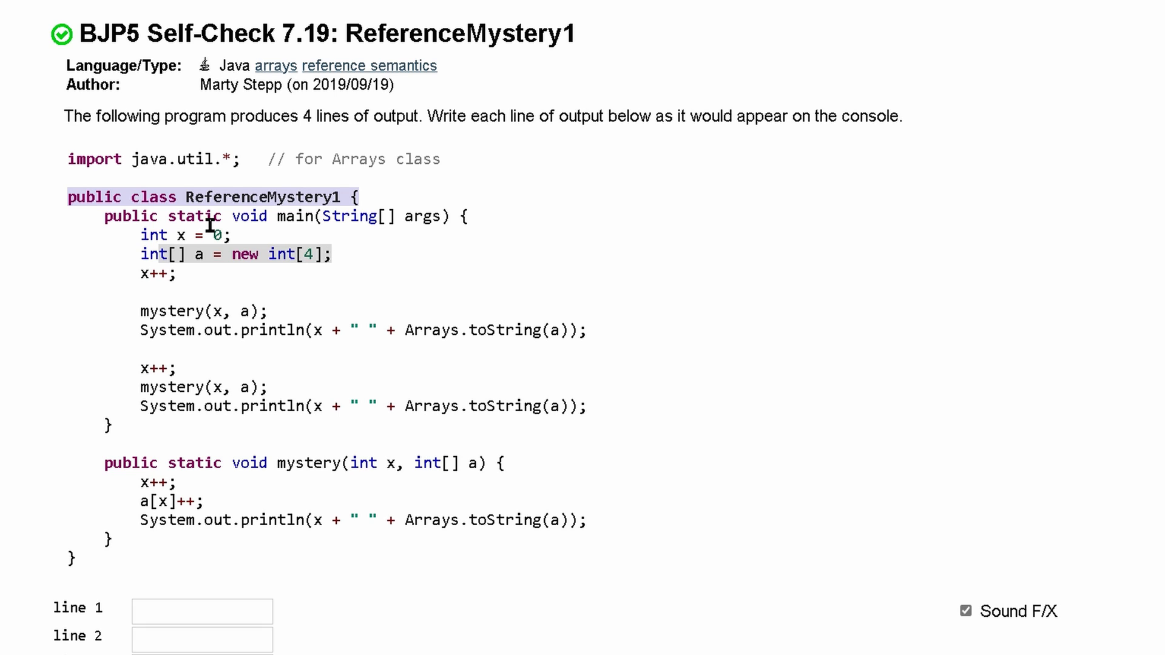
{"action": "mouse_move", "coordinate": [626, 363]}
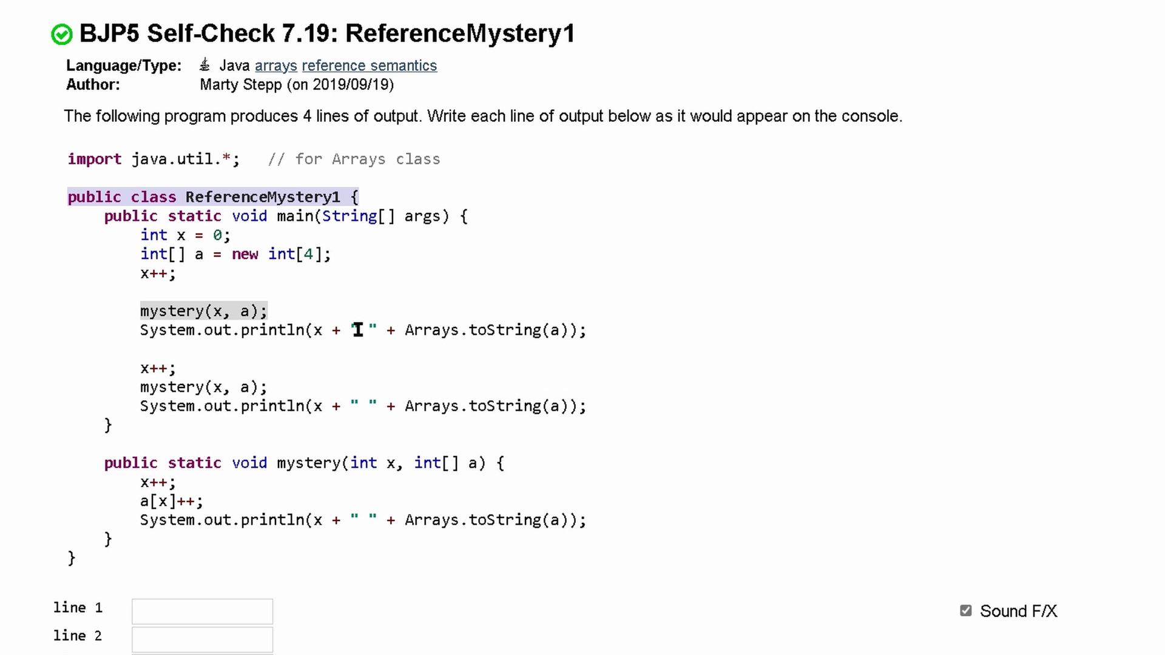
{"action": "mouse_move", "coordinate": [106, 460]}
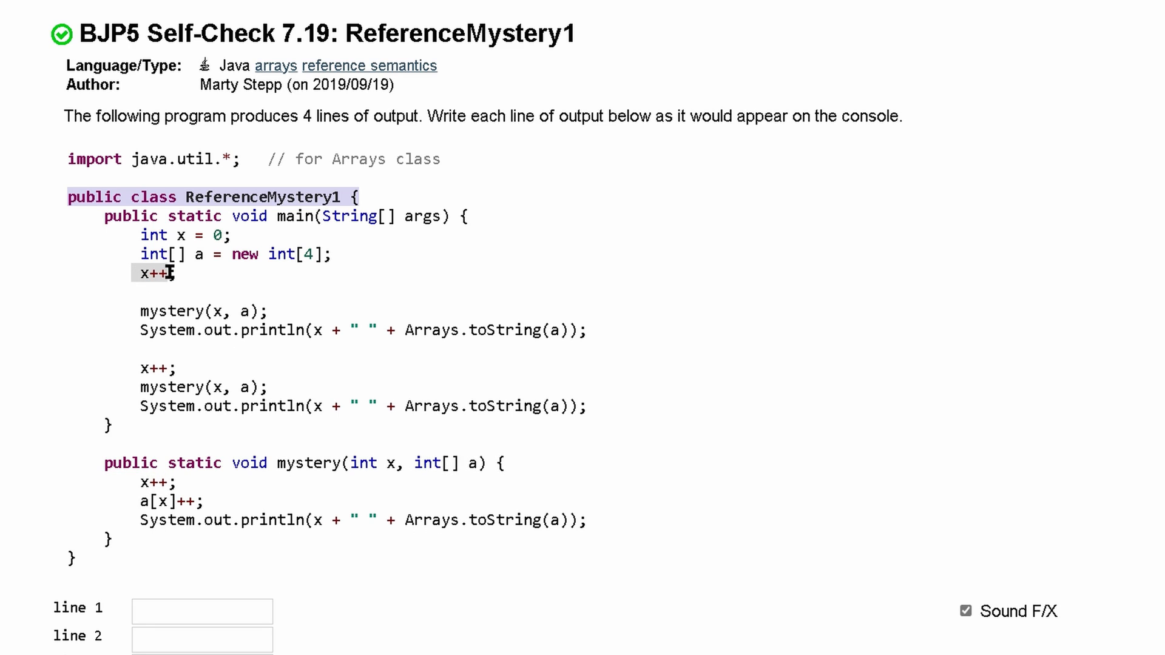
{"action": "mouse_move", "coordinate": [199, 318]}
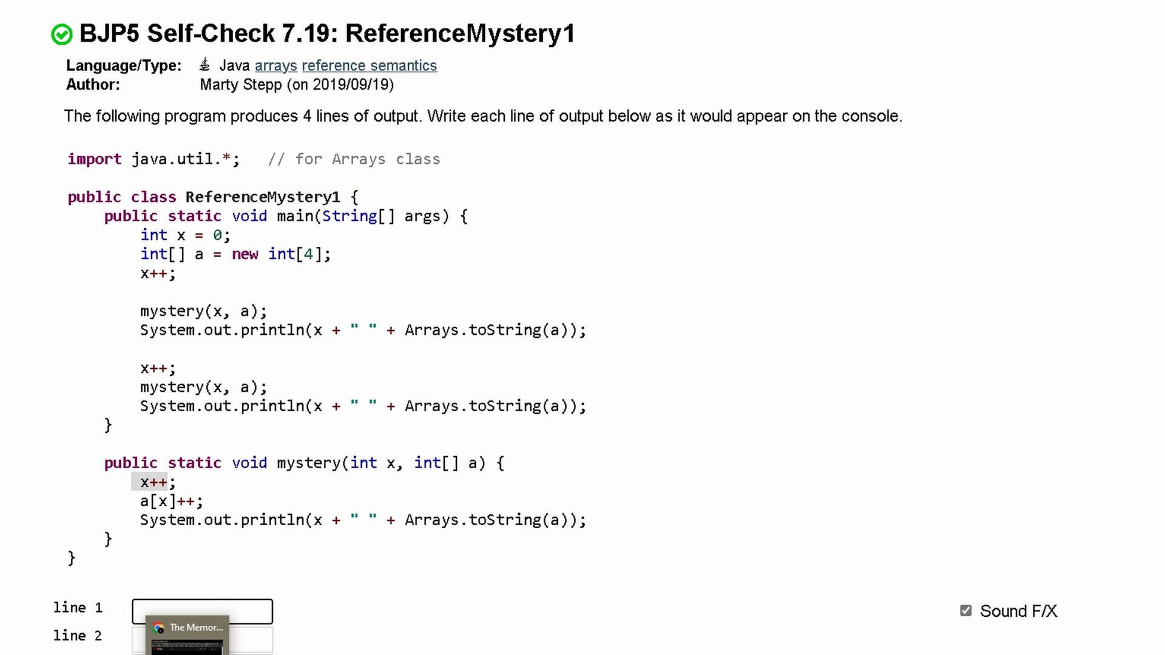
{"action": "type", "text": "2"}
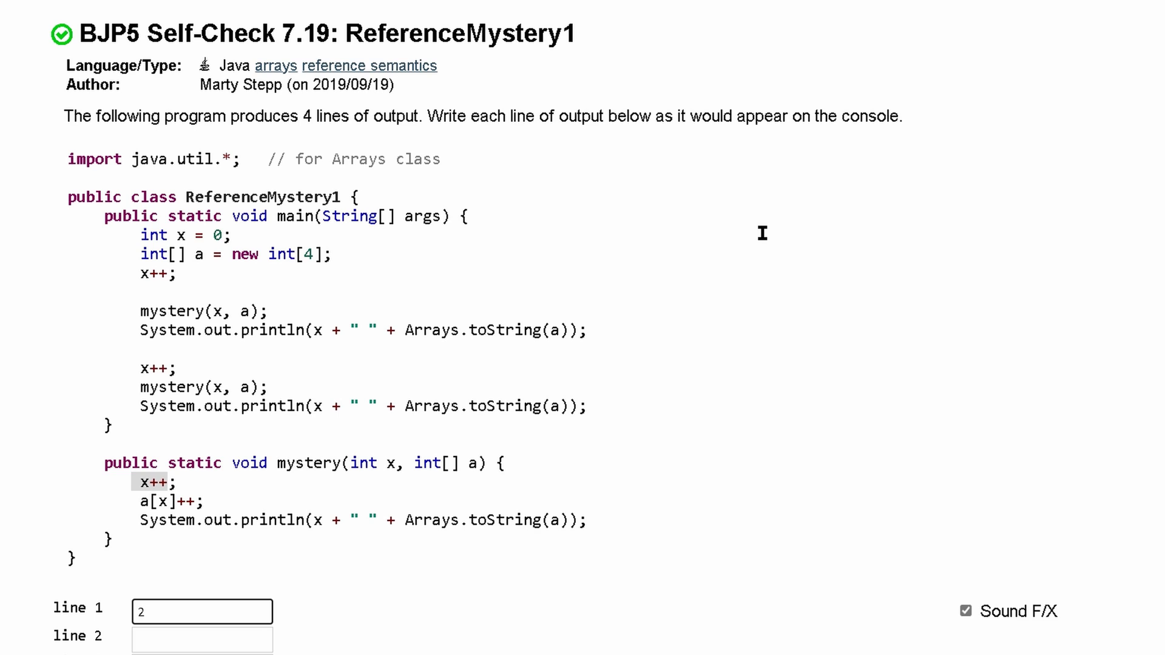
{"action": "type", "text": "[]"}
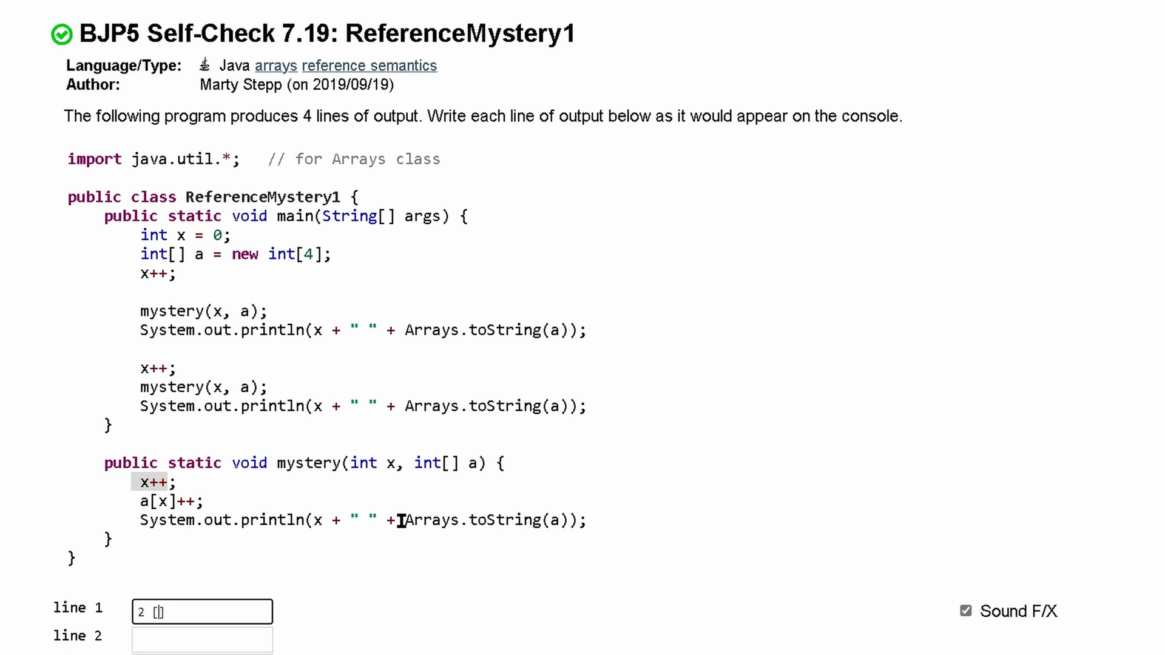
{"action": "mouse_move", "coordinate": [654, 600]}
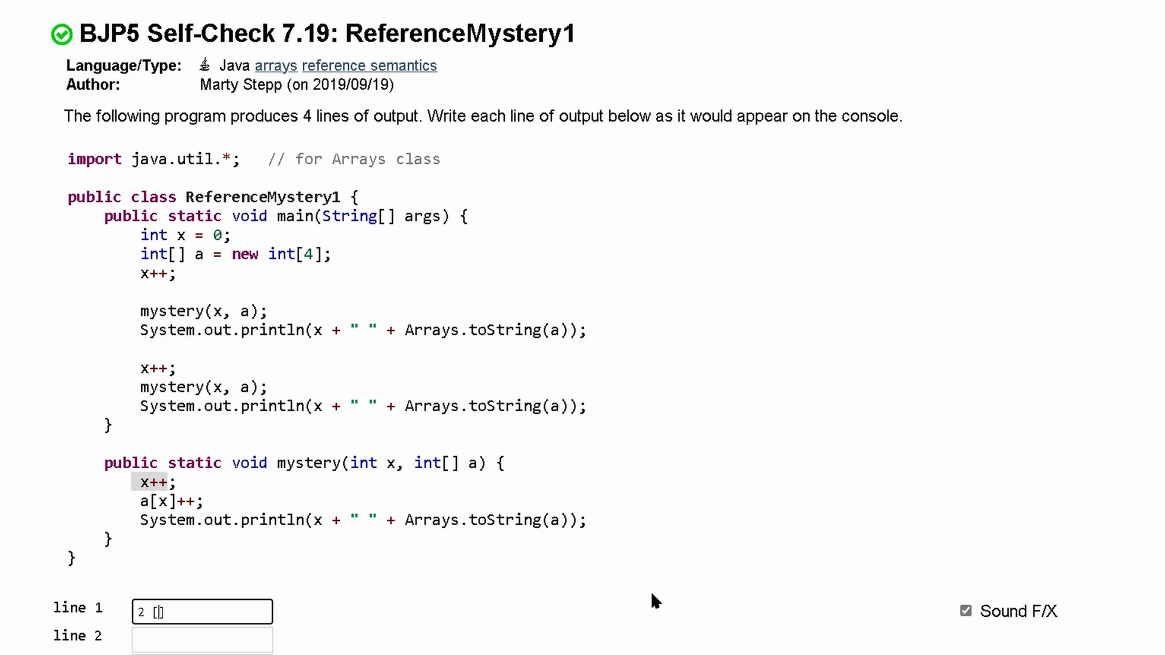
{"action": "type", "text": "0, 0, 0, 0"}
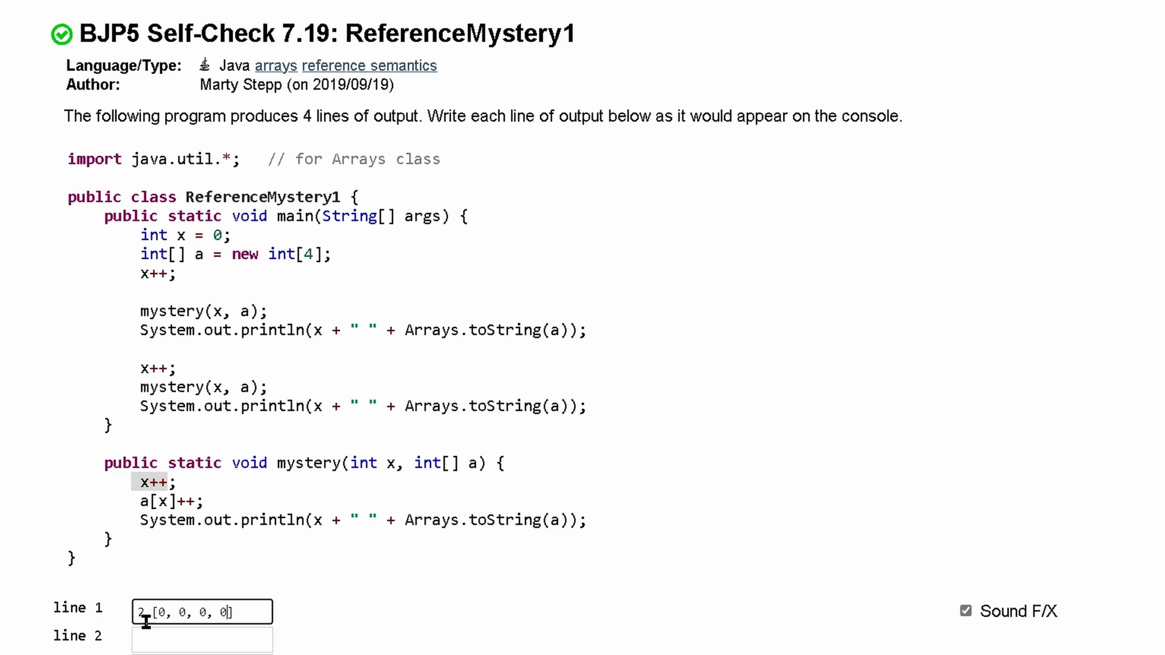
{"action": "mouse_move", "coordinate": [193, 620]}
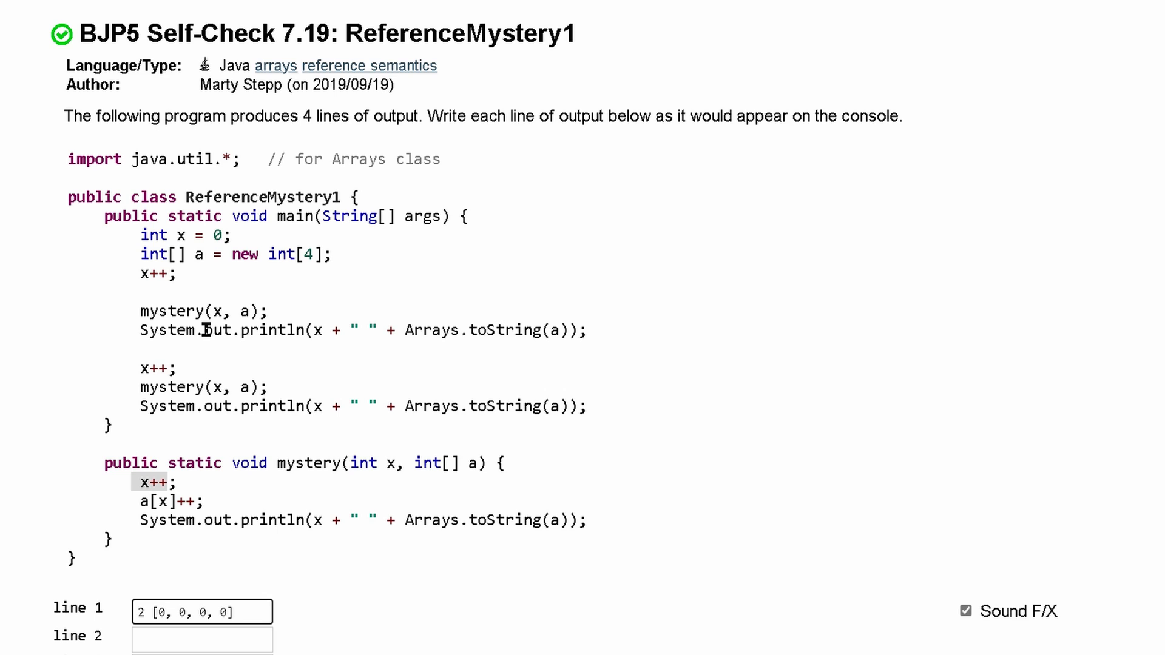
{"action": "mouse_move", "coordinate": [190, 524]}
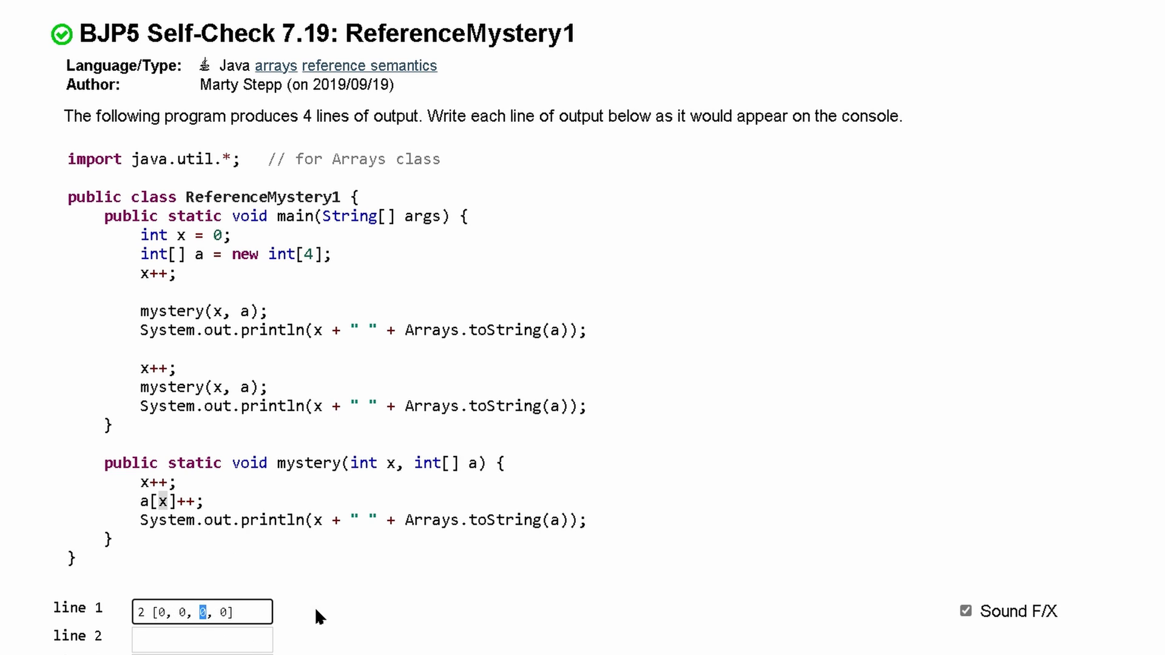
{"action": "type", "text": "1"}
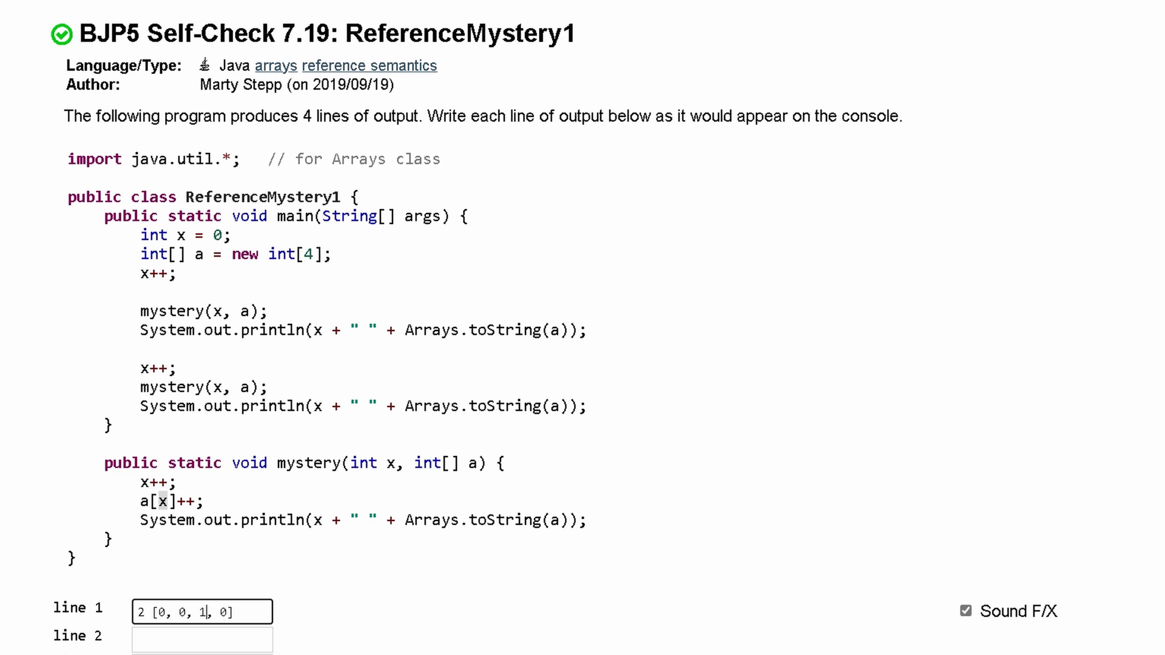
{"action": "mouse_move", "coordinate": [320, 620]}
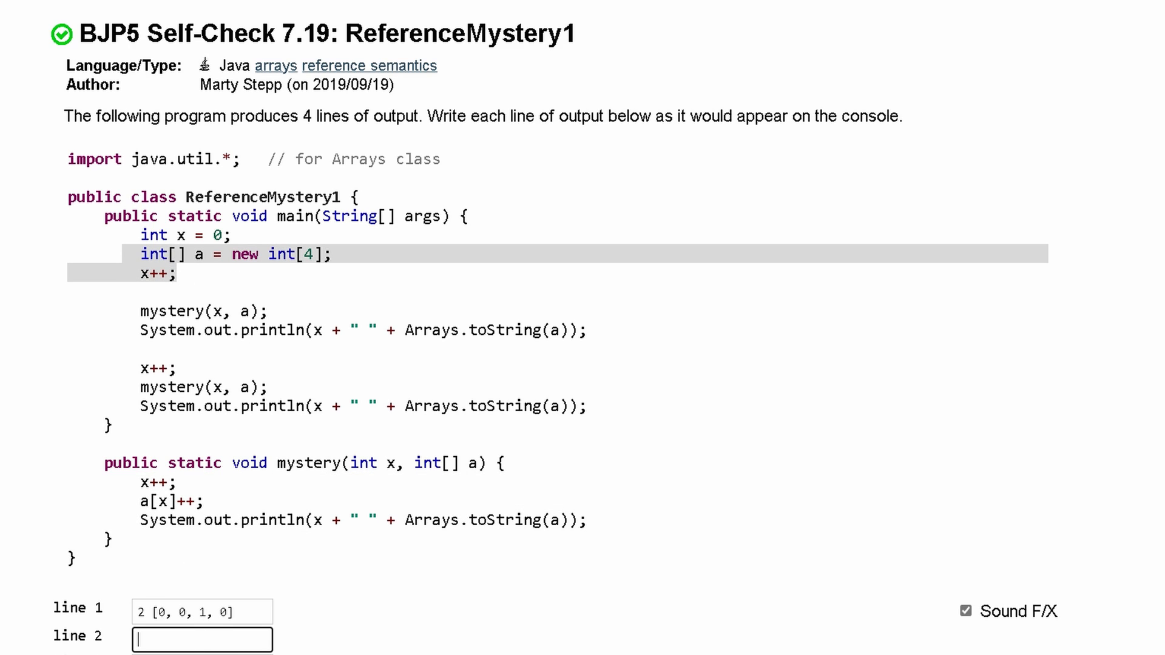
Step: Enter 1 [0, 0, 1, 0] as output line 2 and submit, passing 2 of 4 tests
{"action": "type", "text": "1 [0, 0, 1, 0"}
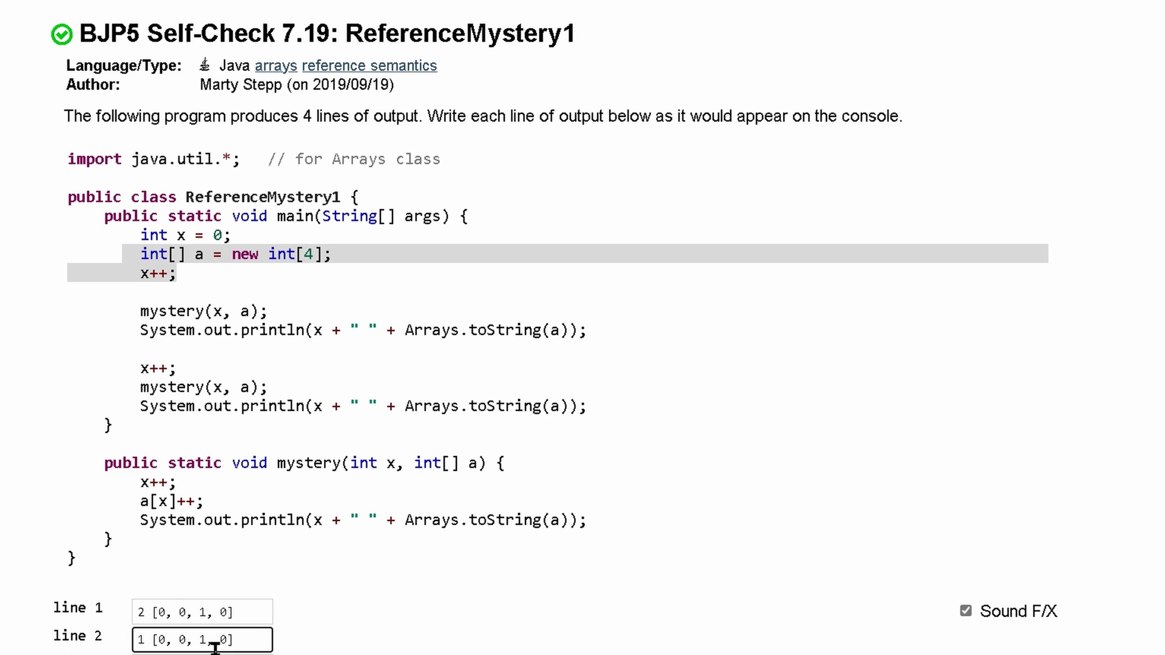
{"action": "mouse_move", "coordinate": [256, 399]}
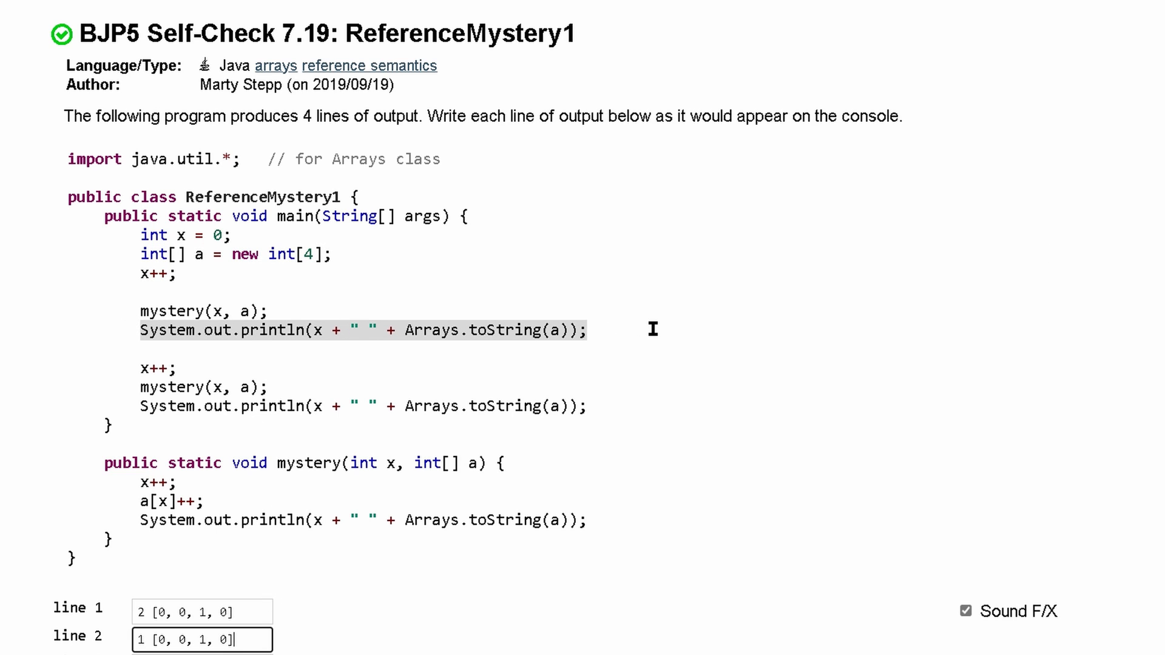
{"action": "left_click", "coordinate": [566, 560]}
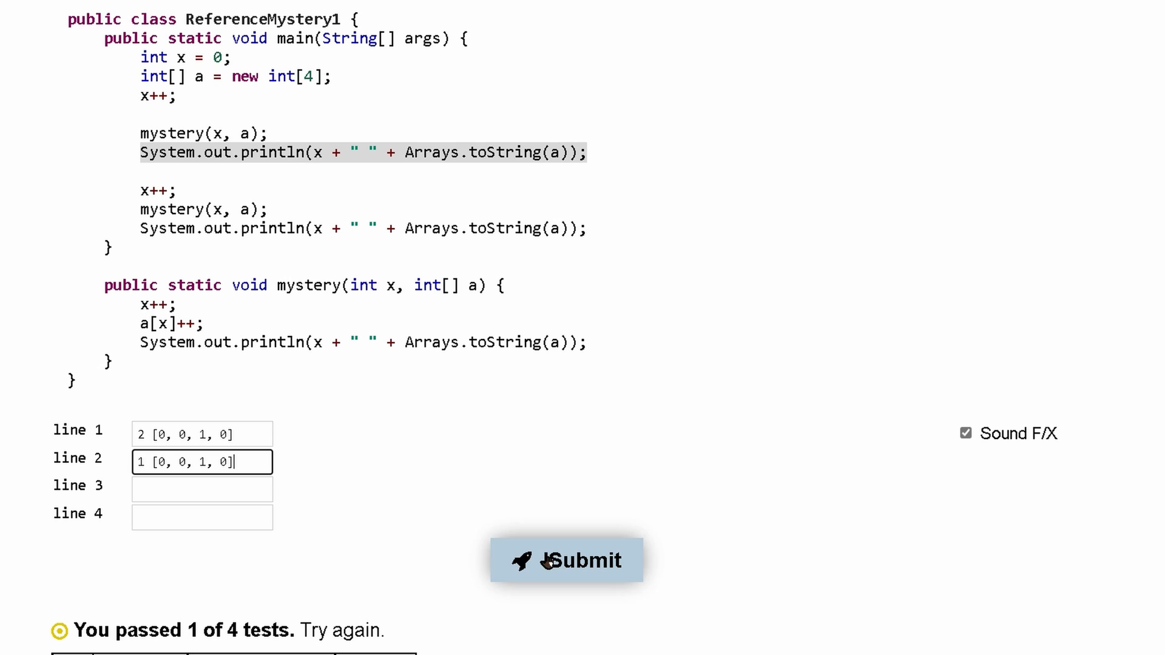
{"action": "left_click", "coordinate": [566, 560]}
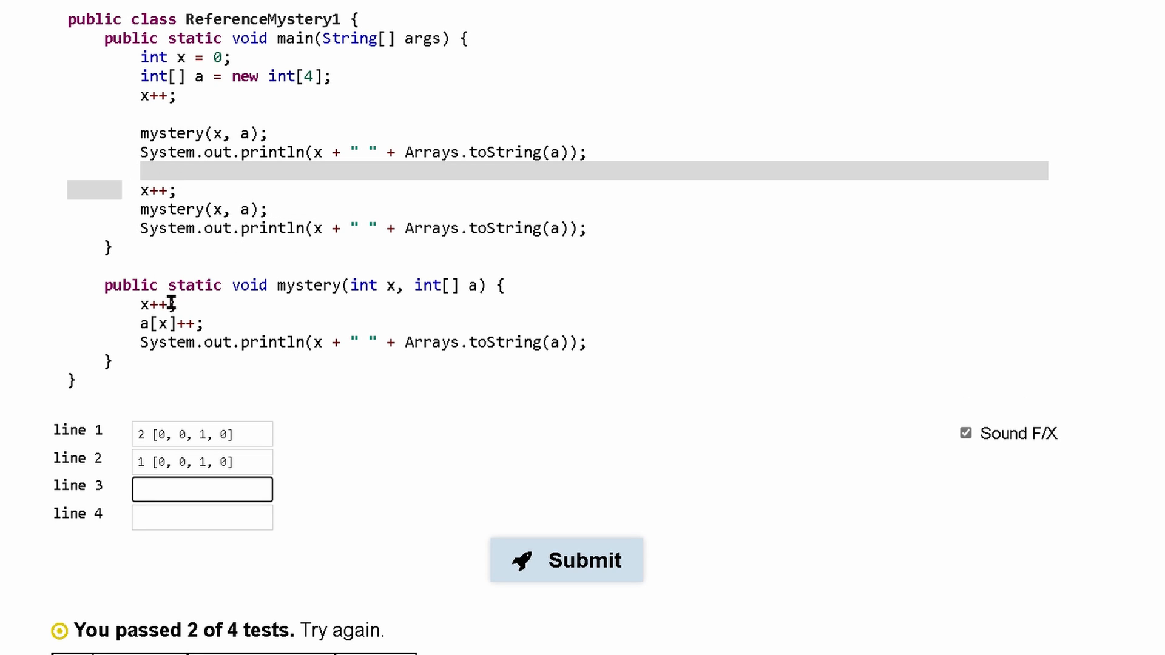
Step: Enter 3 [0, 0, 1, 1] as output line 3, passing 3 of 4 tests
{"action": "left_click", "coordinate": [201, 489]}
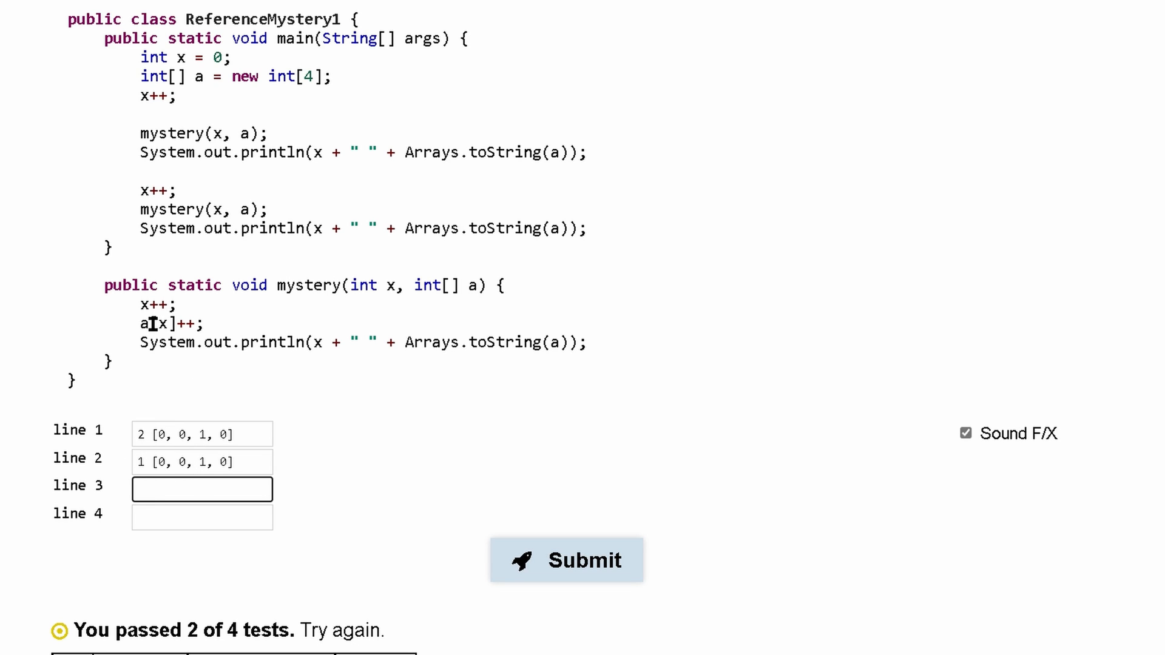
{"action": "type", "text": "3"}
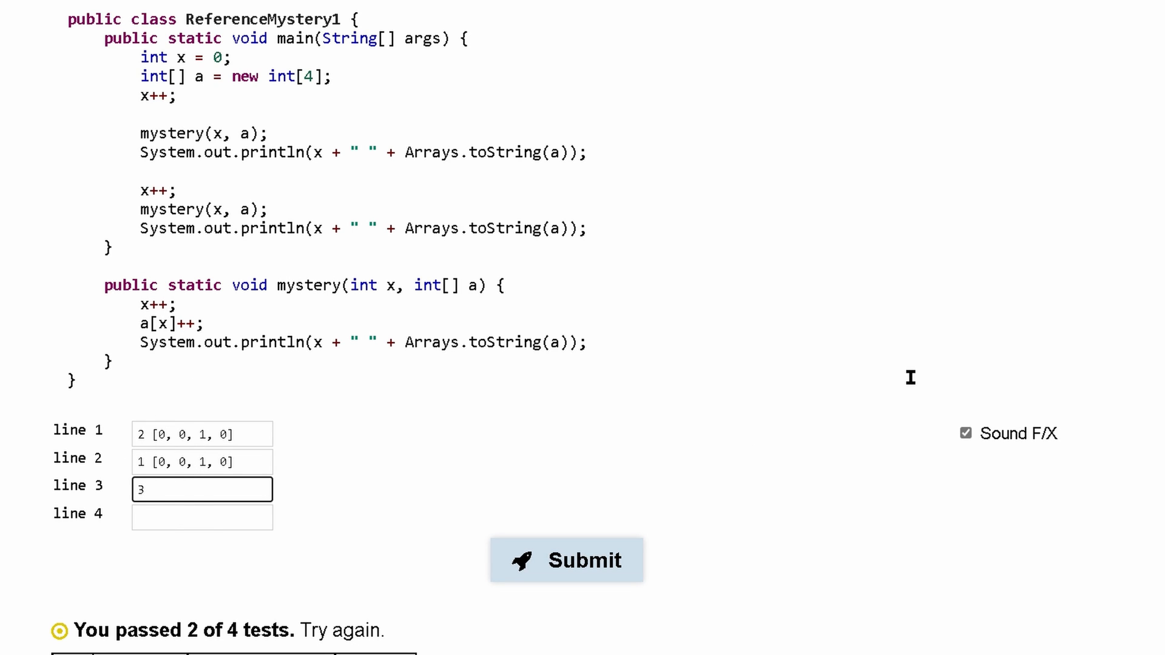
{"action": "type", "text": "[0, 0, 1, 0]"}
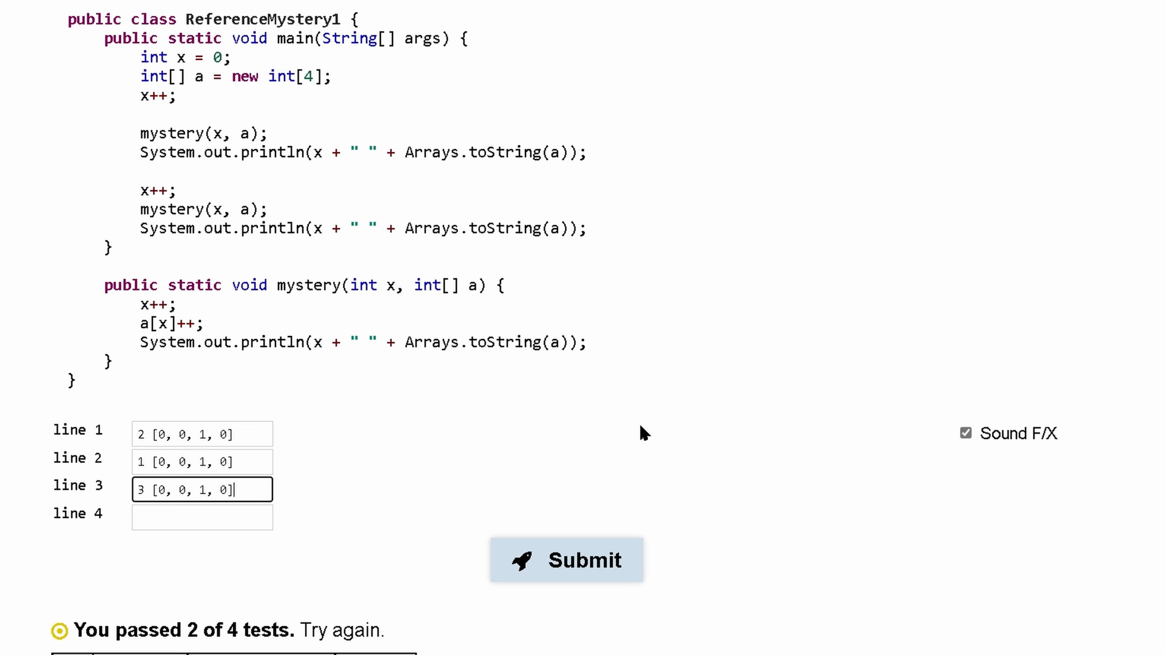
{"action": "mouse_move", "coordinate": [176, 249]}
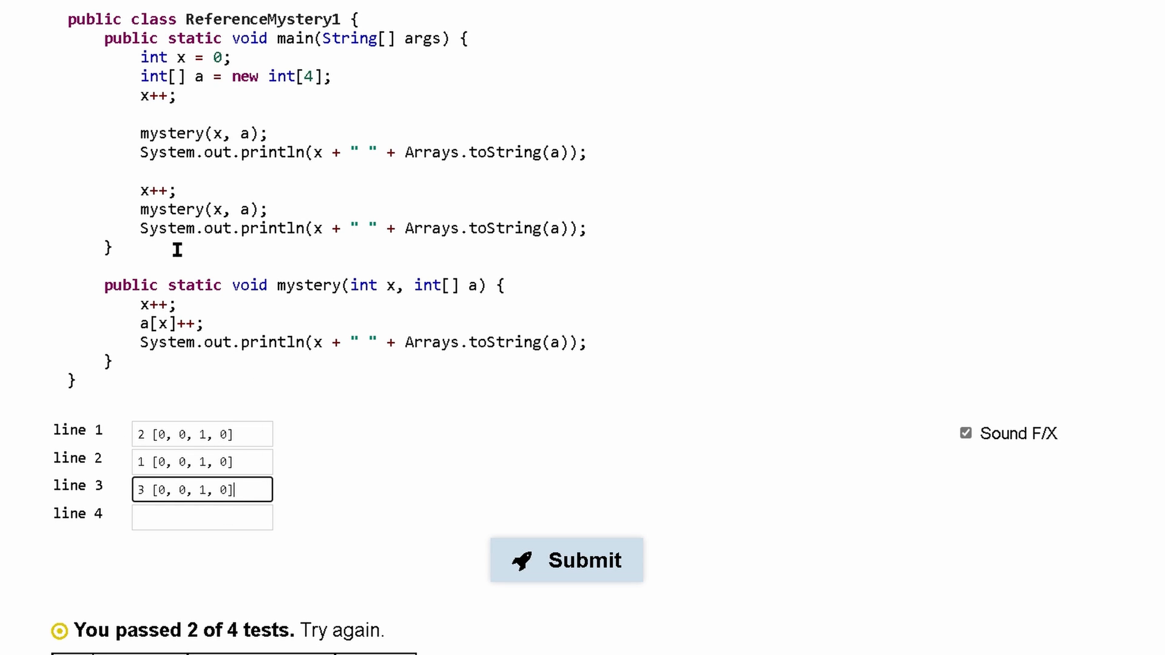
{"action": "mouse_move", "coordinate": [167, 324]}
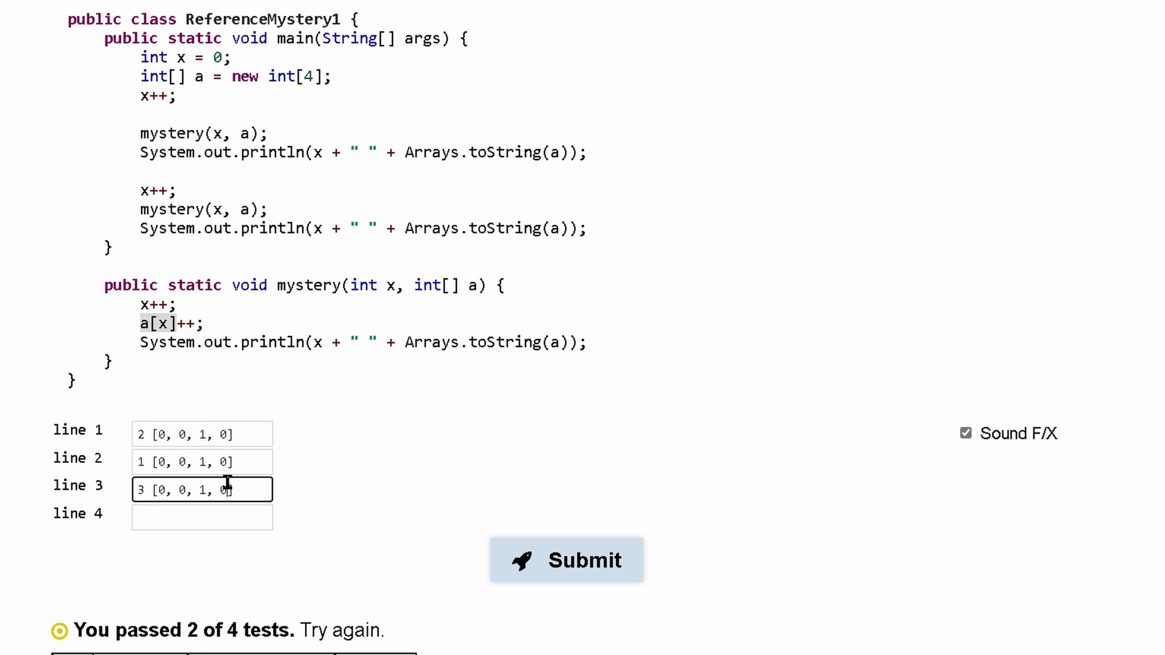
{"action": "type", "text": "1"}
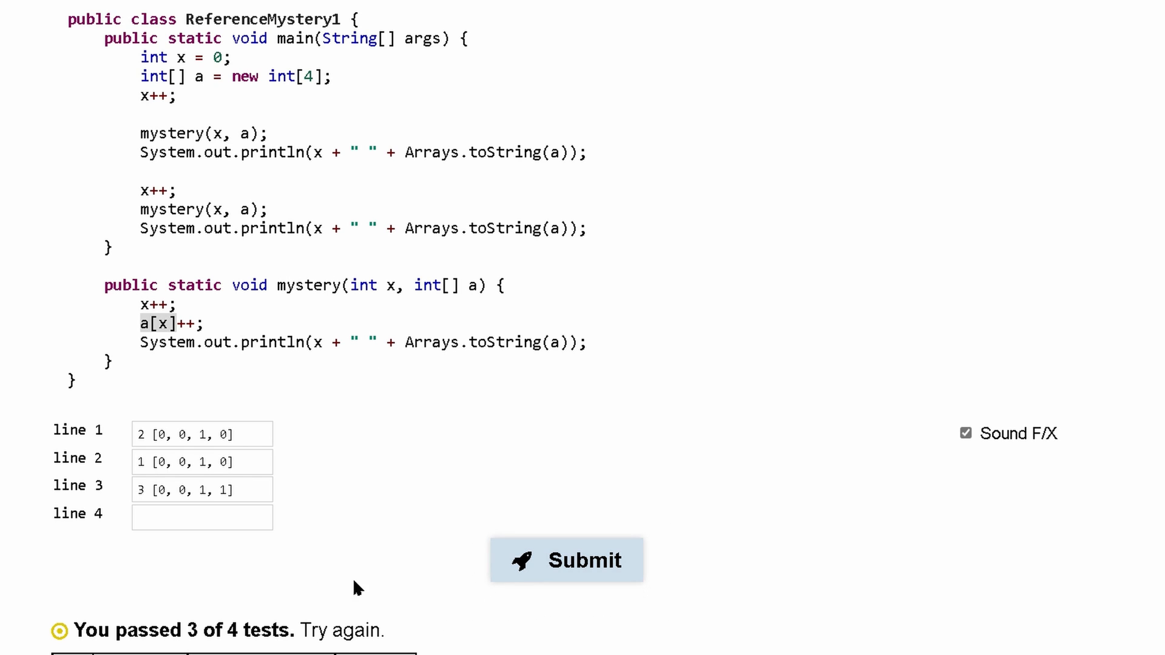
{"action": "left_click", "coordinate": [201, 517]}
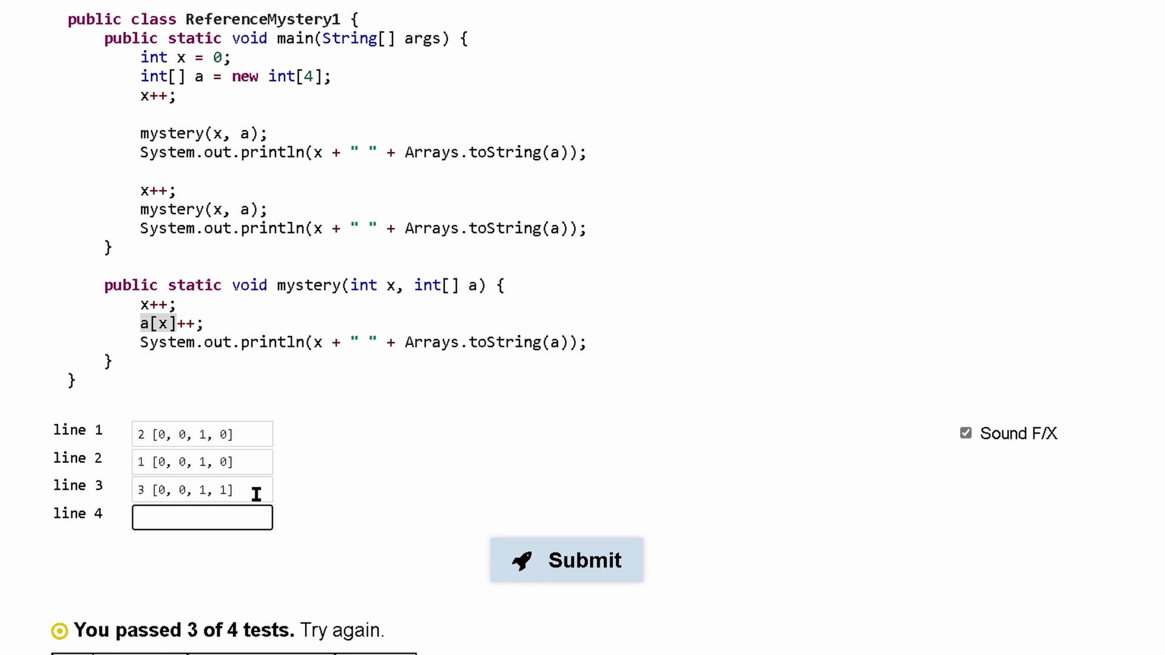
{"action": "mouse_move", "coordinate": [142, 227]}
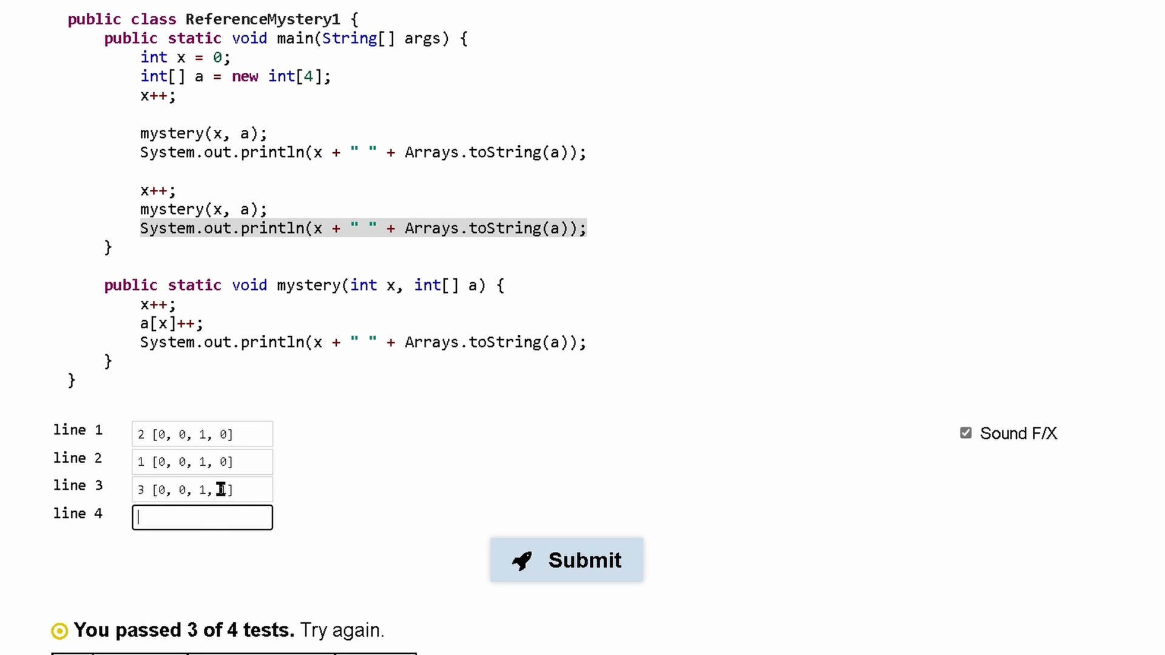
Step: Type 3 [0, 0, 1, 1] into the line 4 answer box
{"action": "type", "text": "3 [0, 0, 1, 1]"}
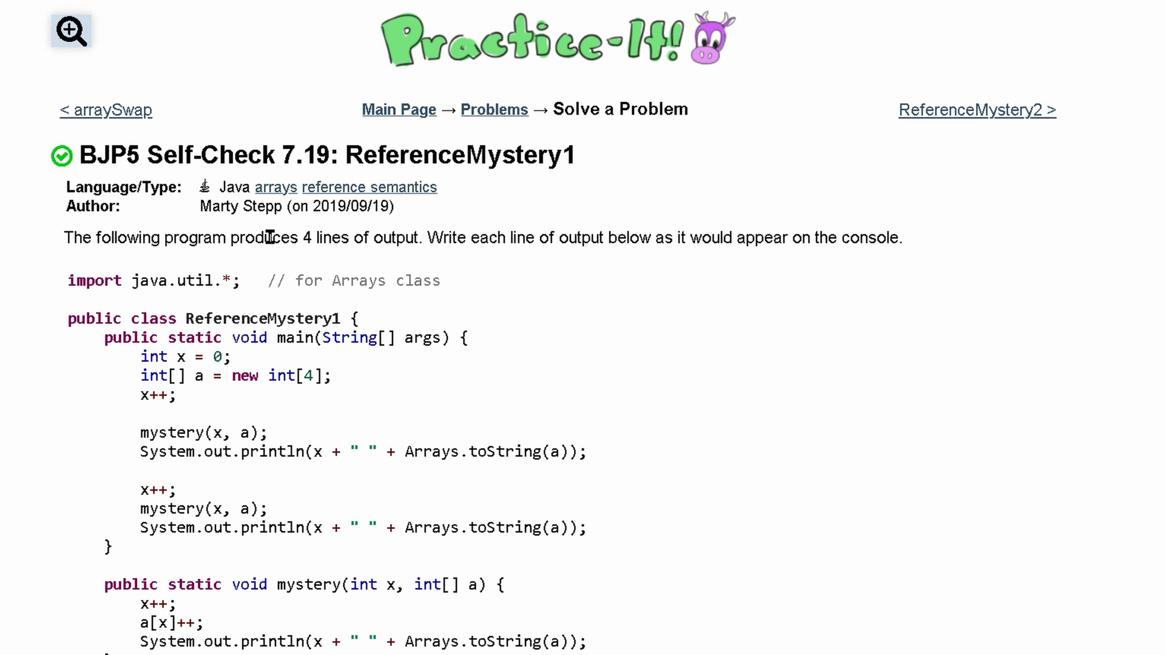
{"action": "mouse_move", "coordinate": [457, 219]}
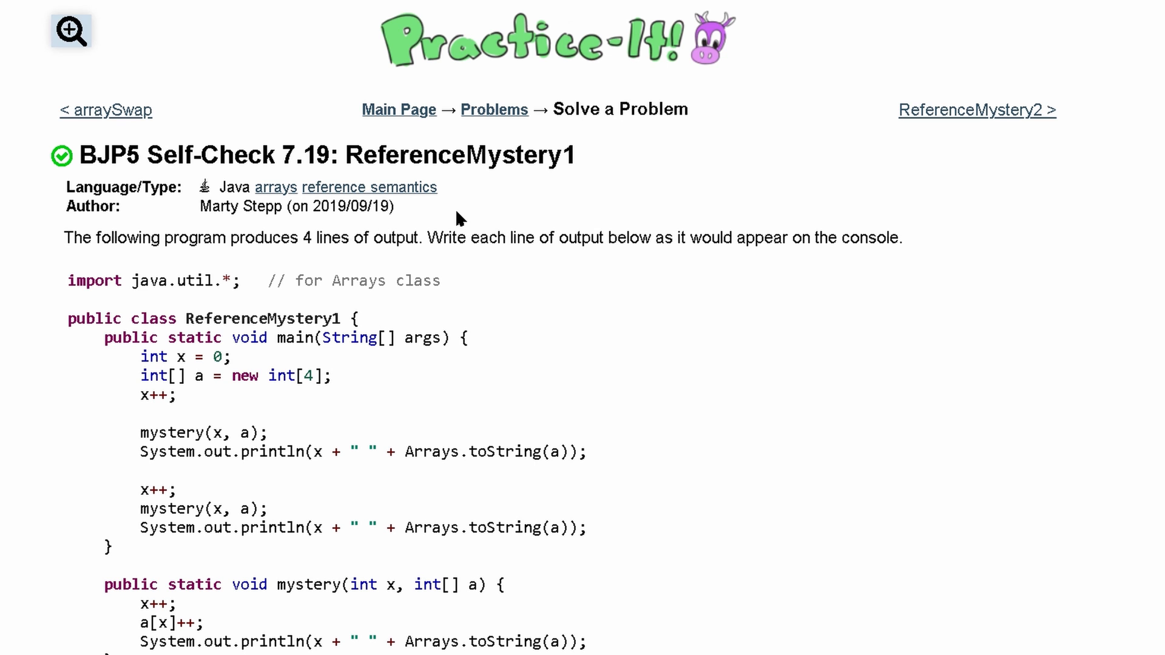